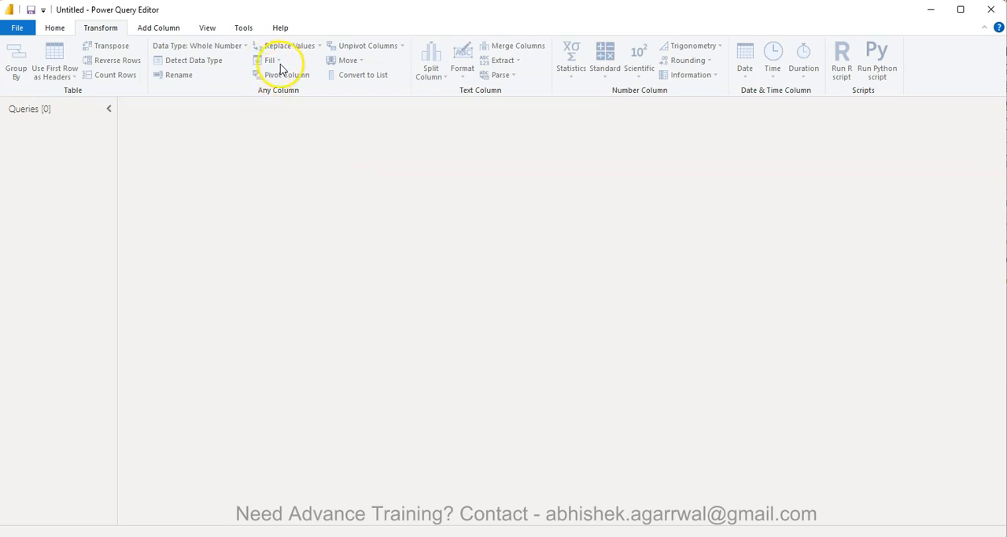
pyautogui.moveTo(271, 60)
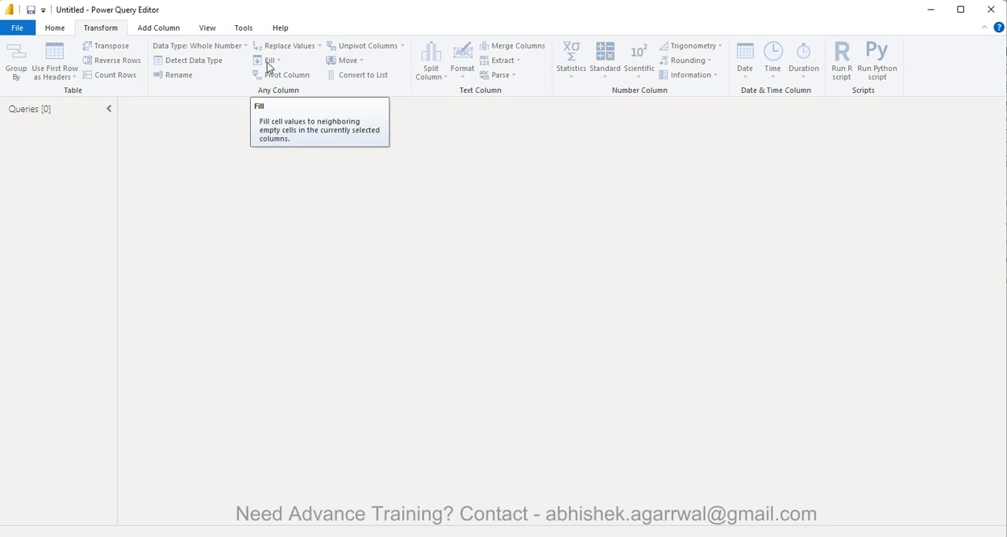
pyautogui.moveTo(271, 59)
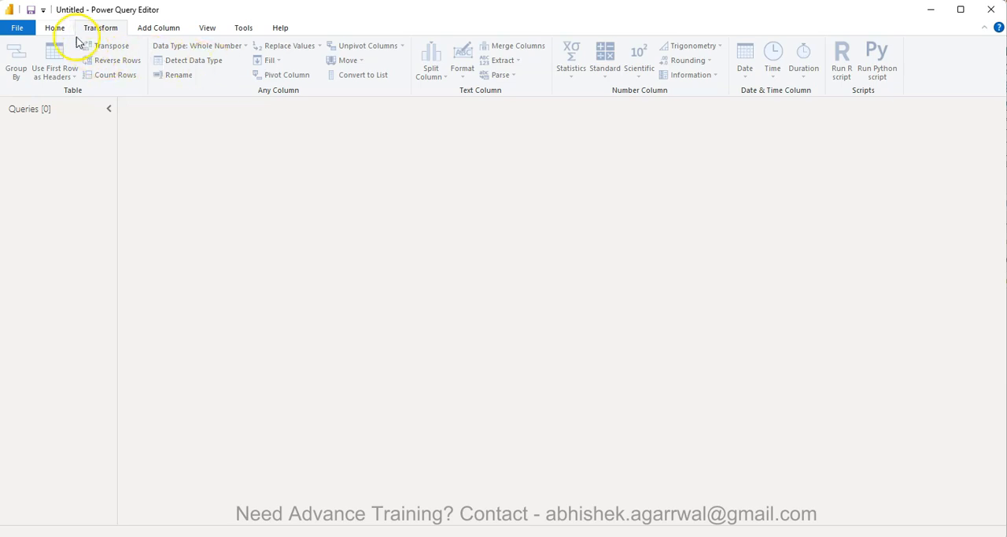
# - Switch to the Power BI Video Tutorials Google Sheet to view its titles, links and difficulty levels
pyautogui.click(53, 29)
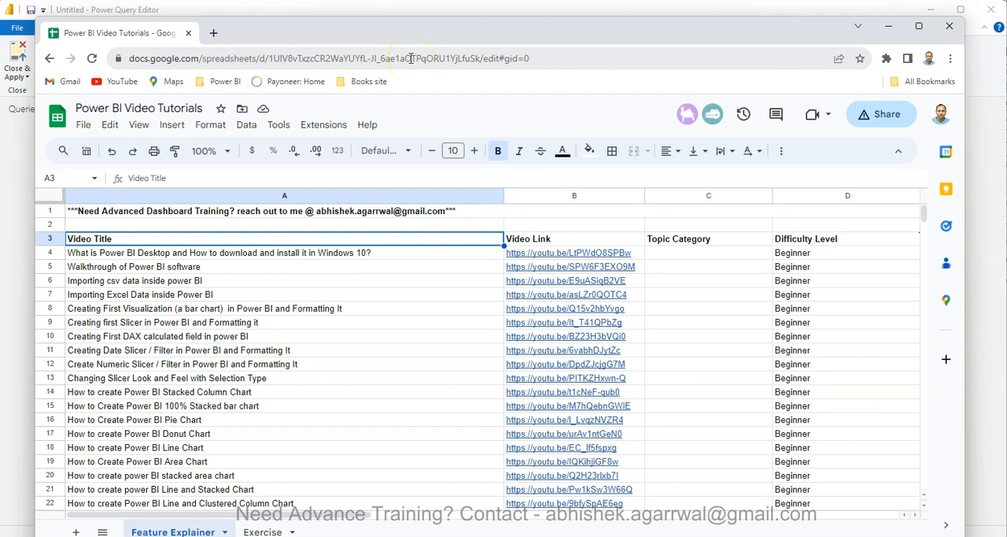
pyautogui.moveTo(142, 233)
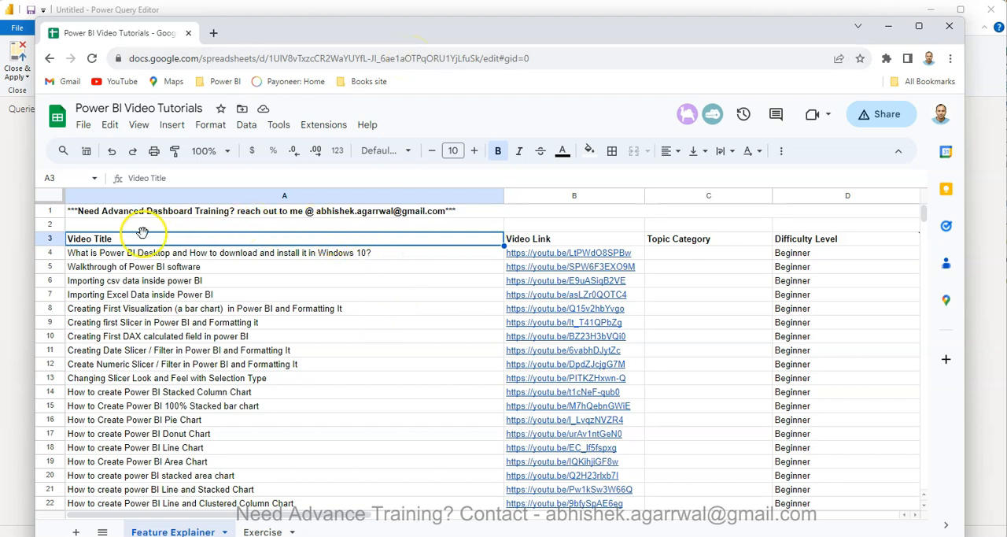
pyautogui.moveTo(244, 297)
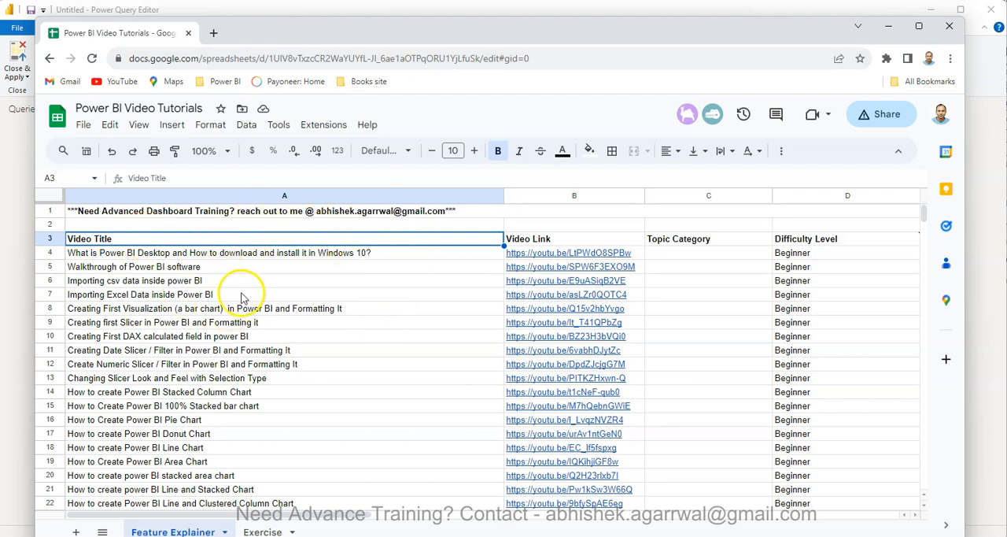
pyautogui.moveTo(246, 278)
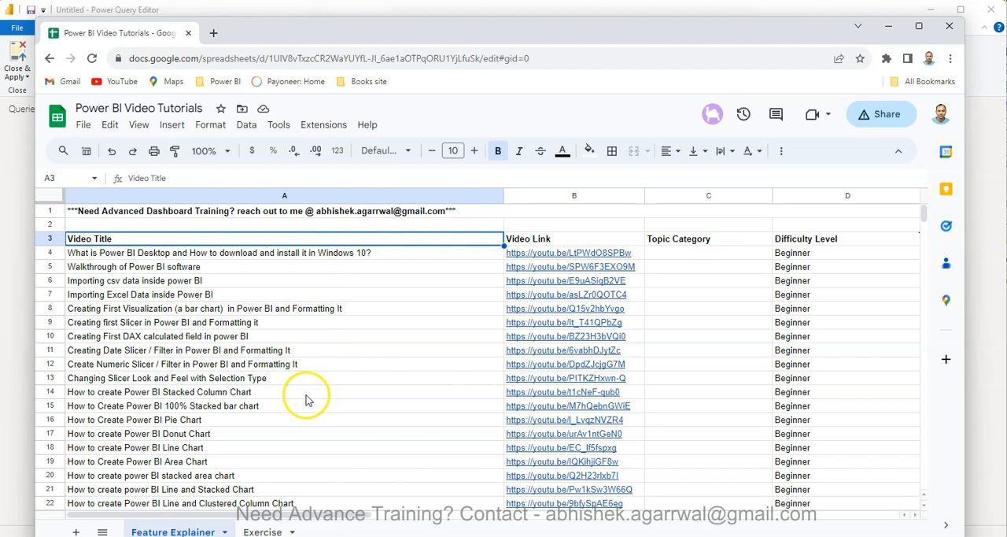
pyautogui.moveTo(501, 244)
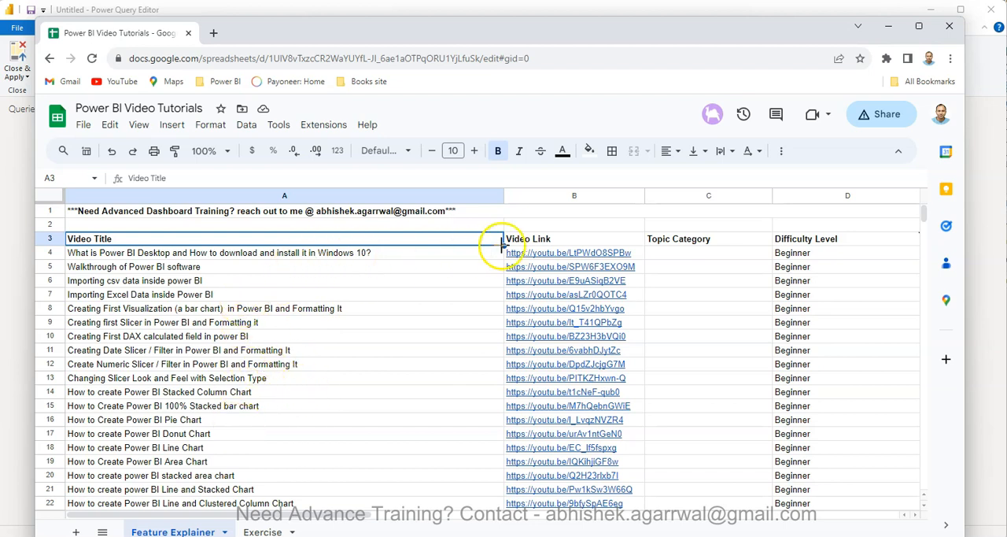
pyautogui.moveTo(664, 242)
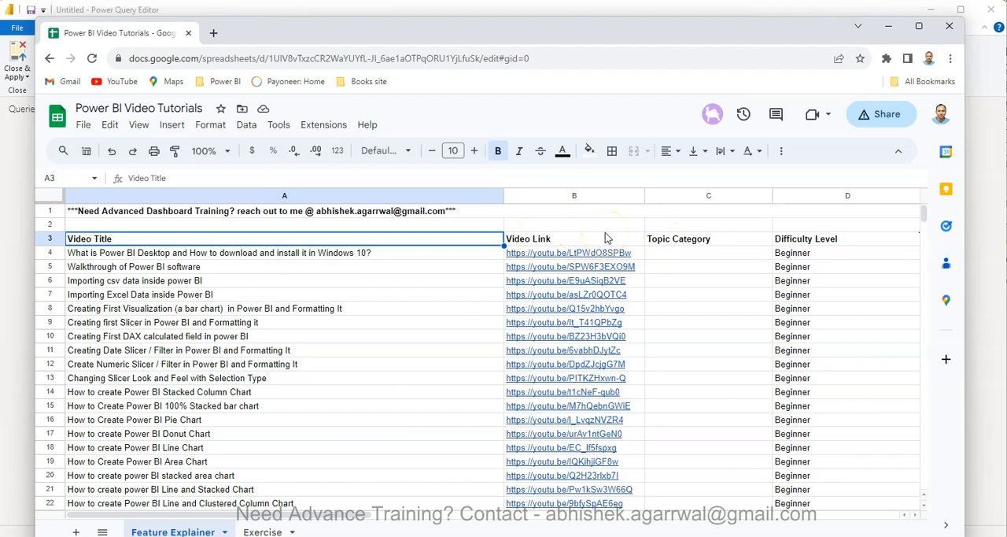
pyautogui.moveTo(806, 397)
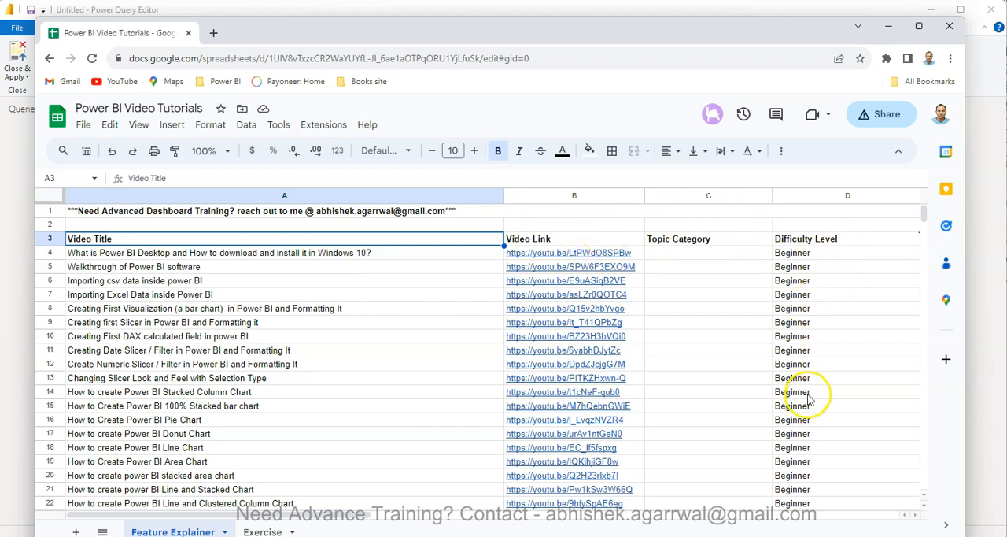
pyautogui.moveTo(716, 262)
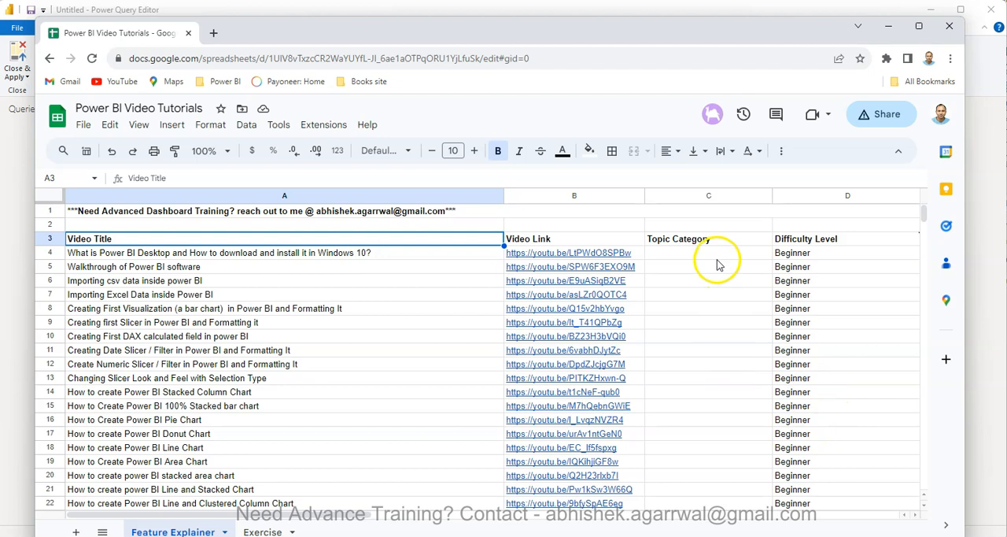
pyautogui.moveTo(217, 299)
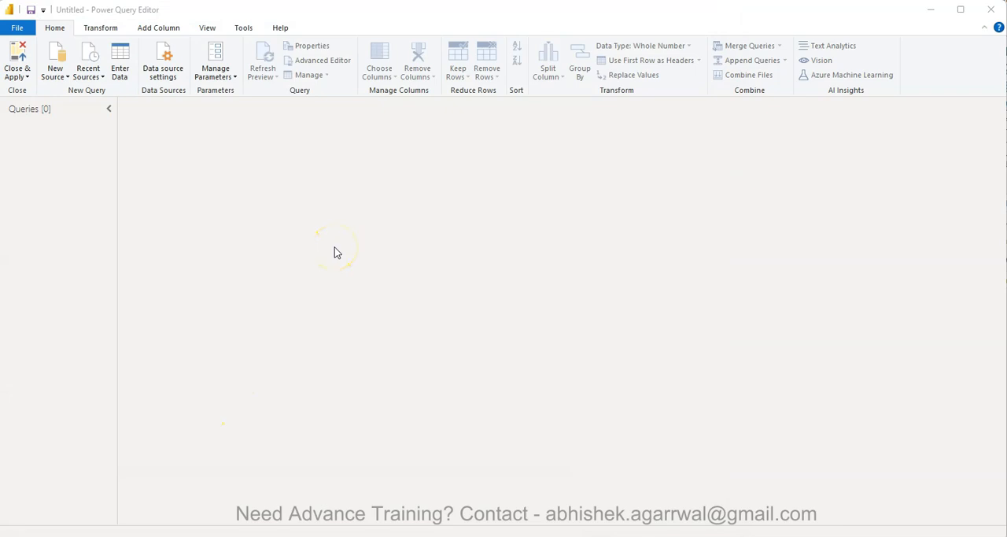
pyautogui.moveTo(324, 193)
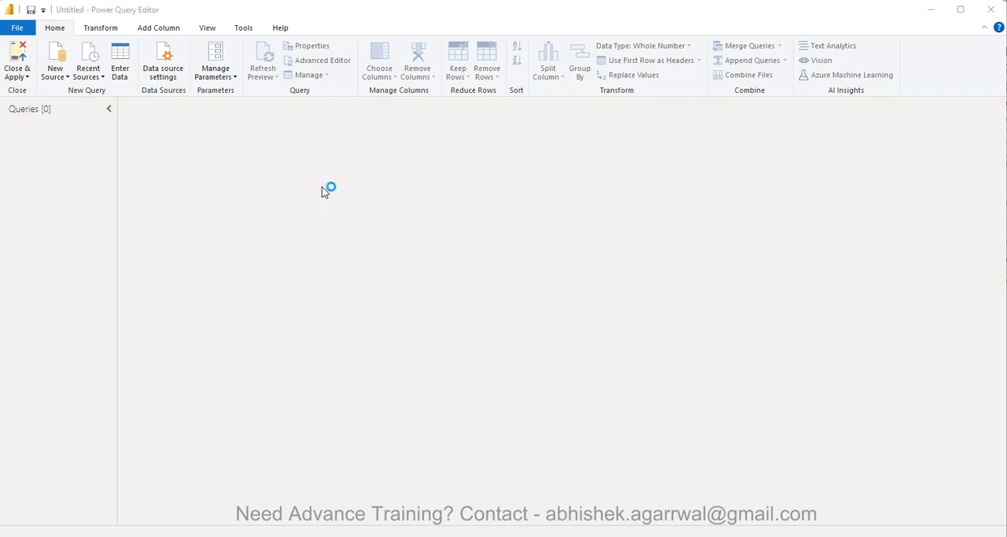
pyautogui.moveTo(324, 192)
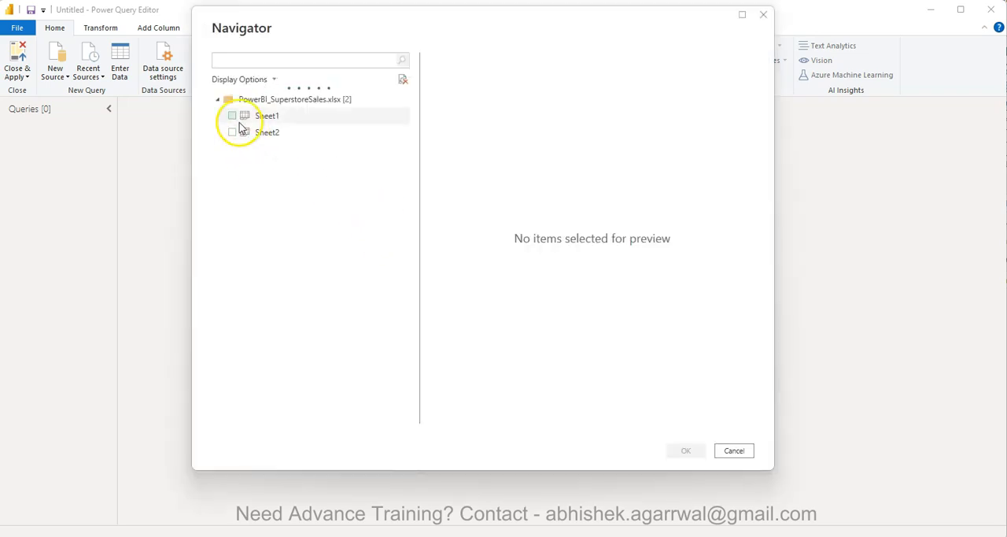
# - Select Sheet2 in the Navigator and check its category, product and 2017-2020 year columns
pyautogui.click(233, 132)
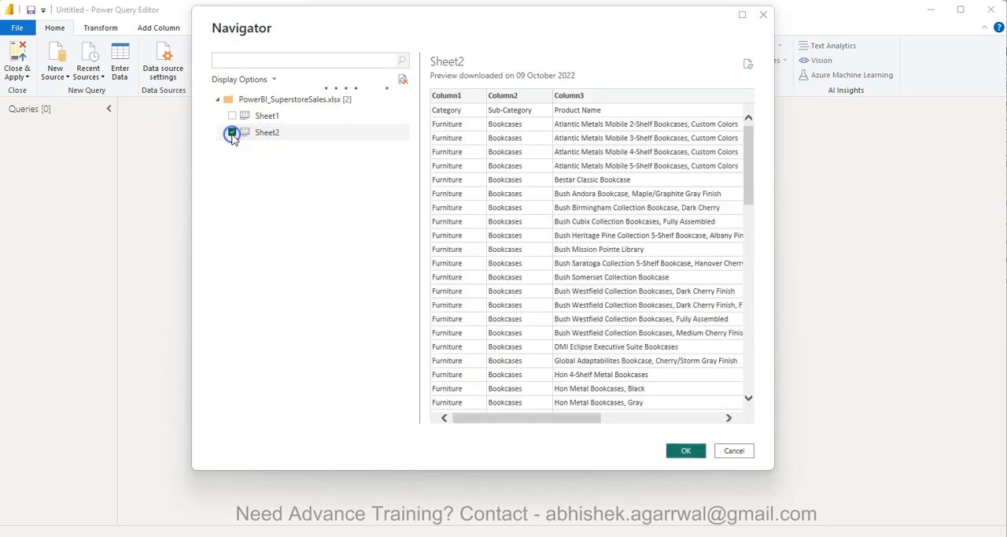
pyautogui.click(233, 132)
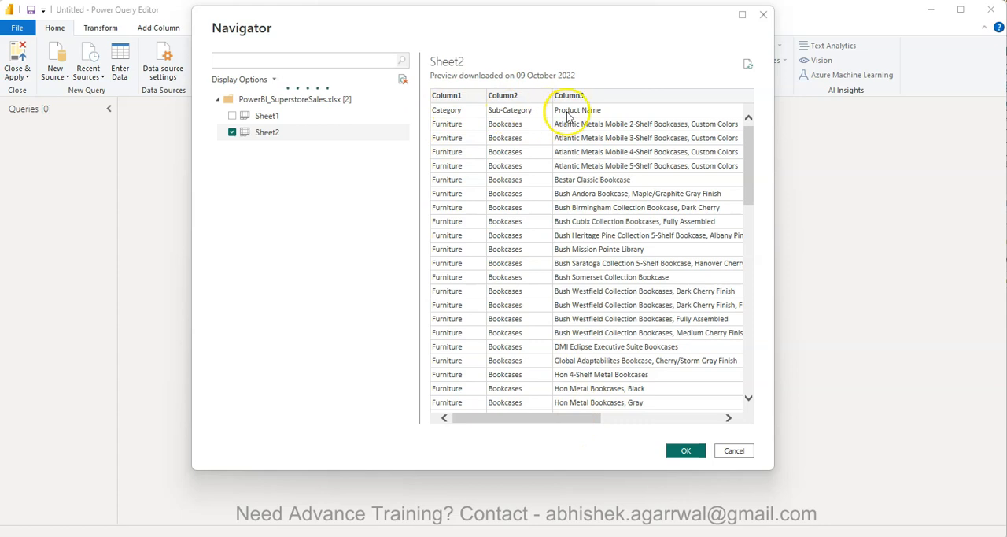
pyautogui.click(728, 417)
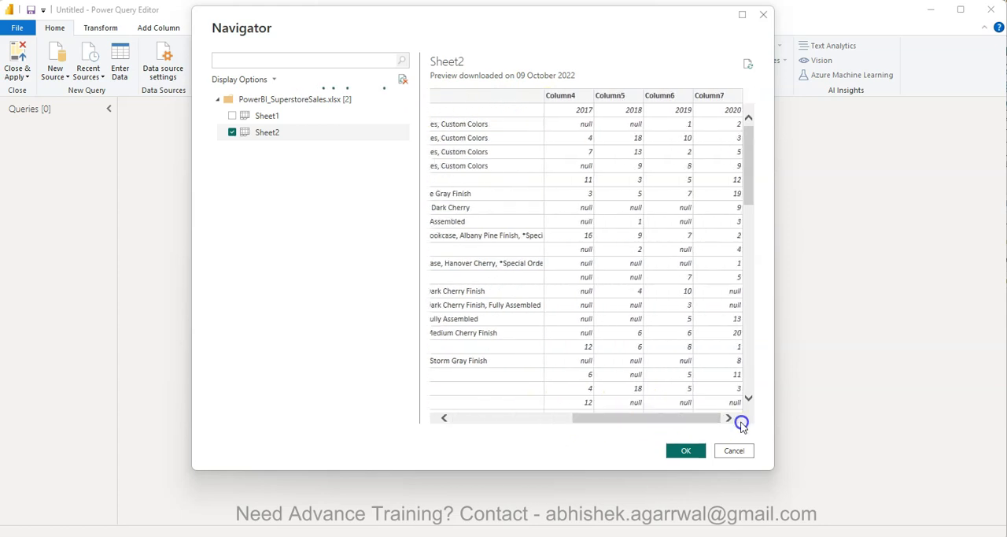
pyautogui.moveTo(589, 148)
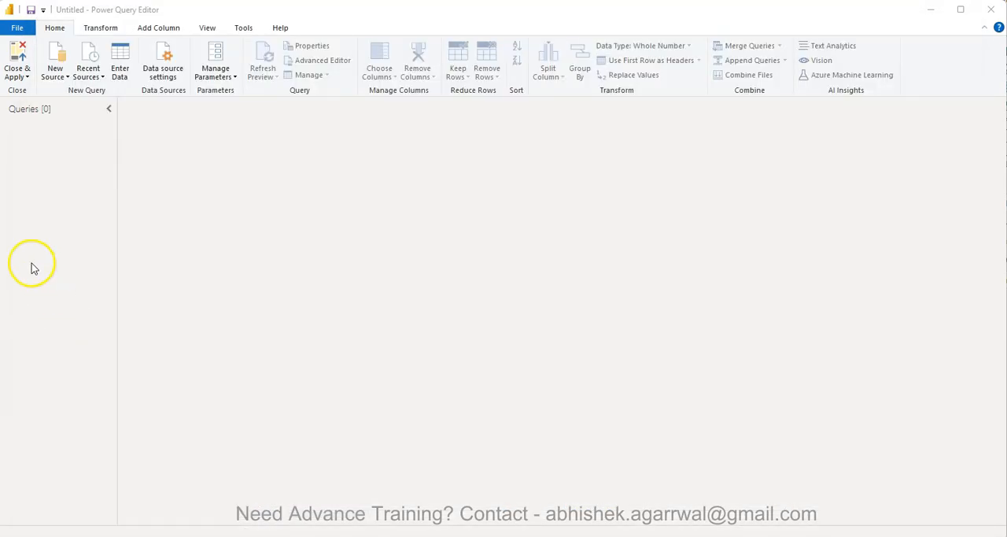
pyautogui.moveTo(34, 267)
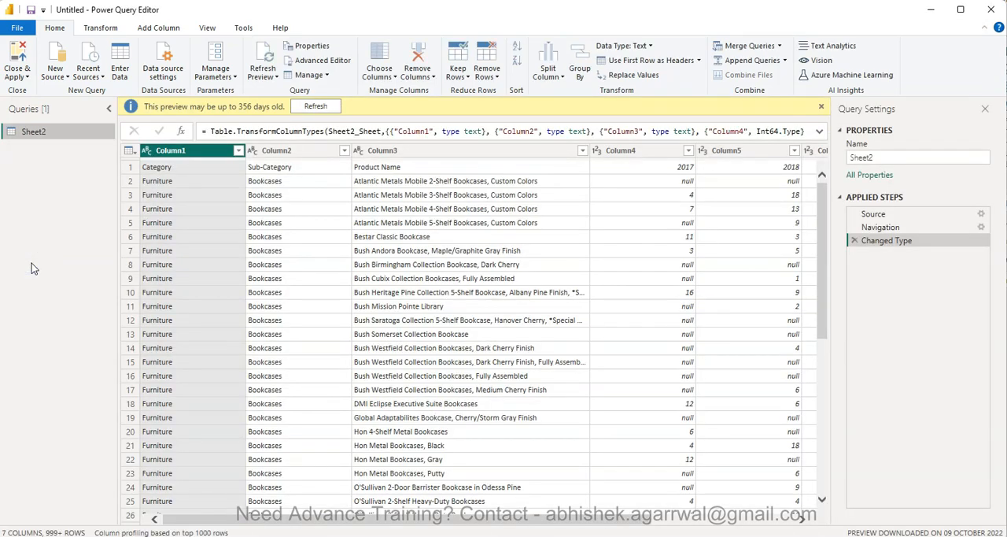
pyautogui.moveTo(648, 60)
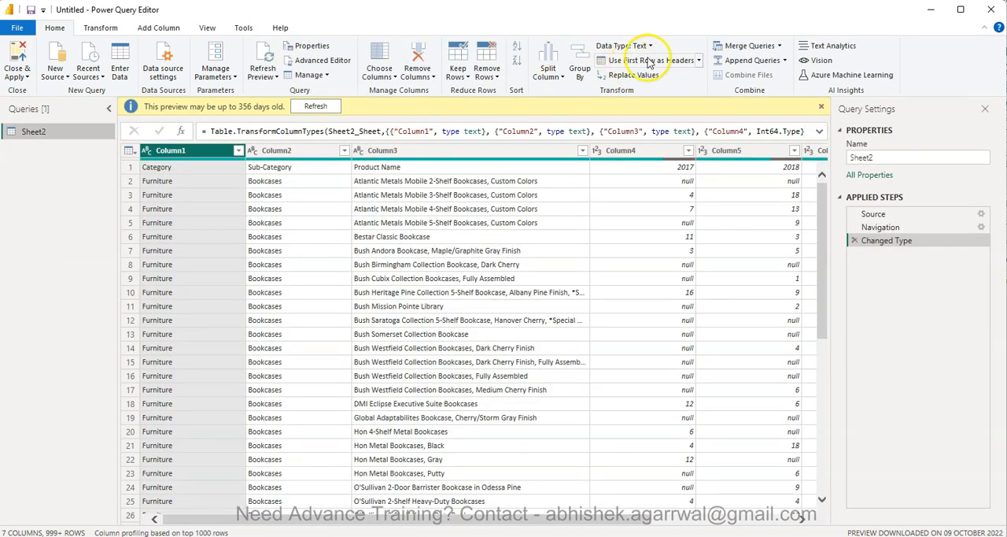
pyautogui.click(626, 60)
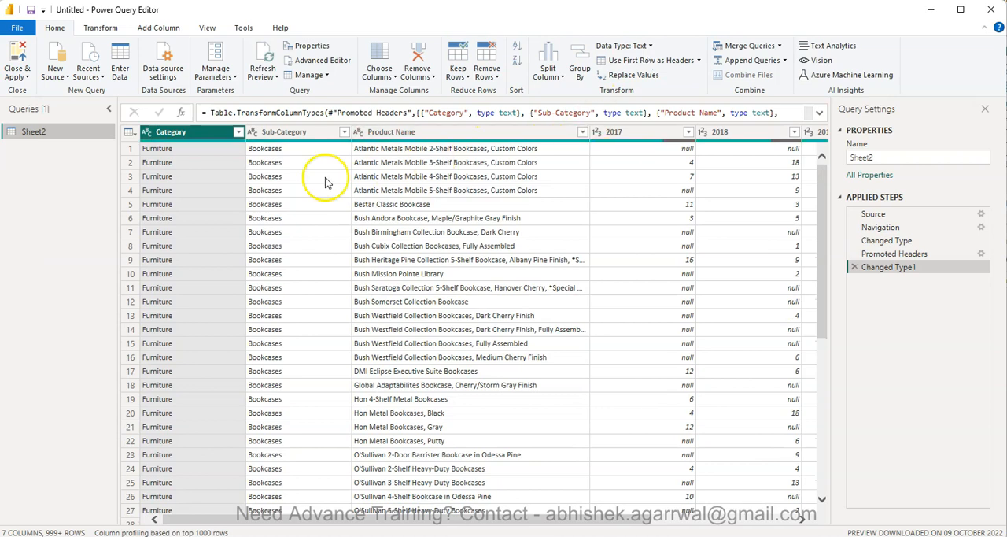
pyautogui.moveTo(665, 191)
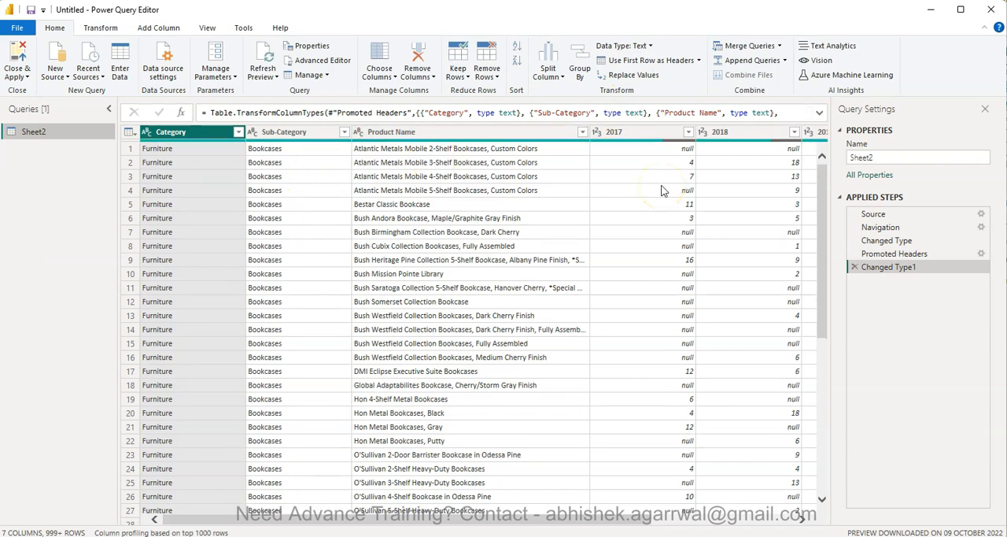
pyautogui.moveTo(677, 227)
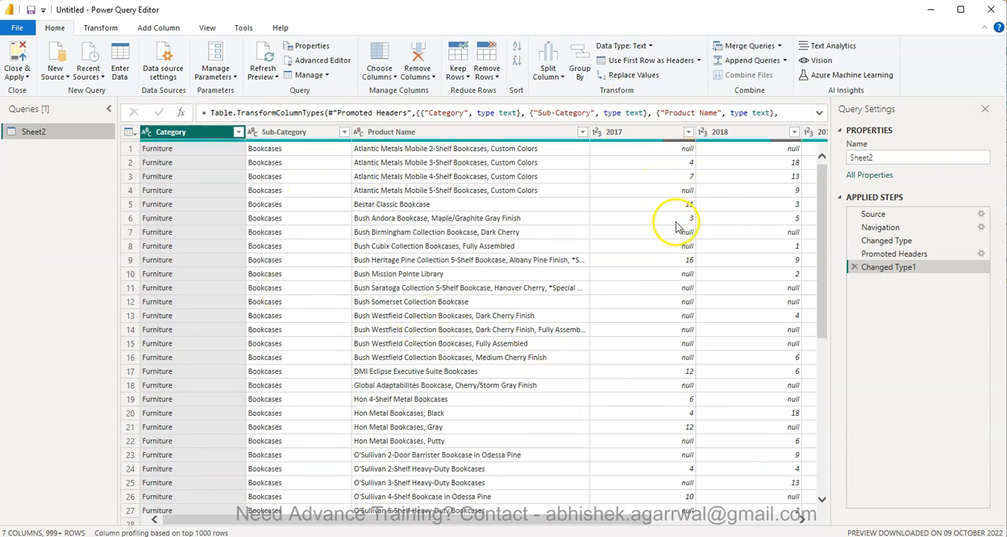
pyautogui.hscroll(3)
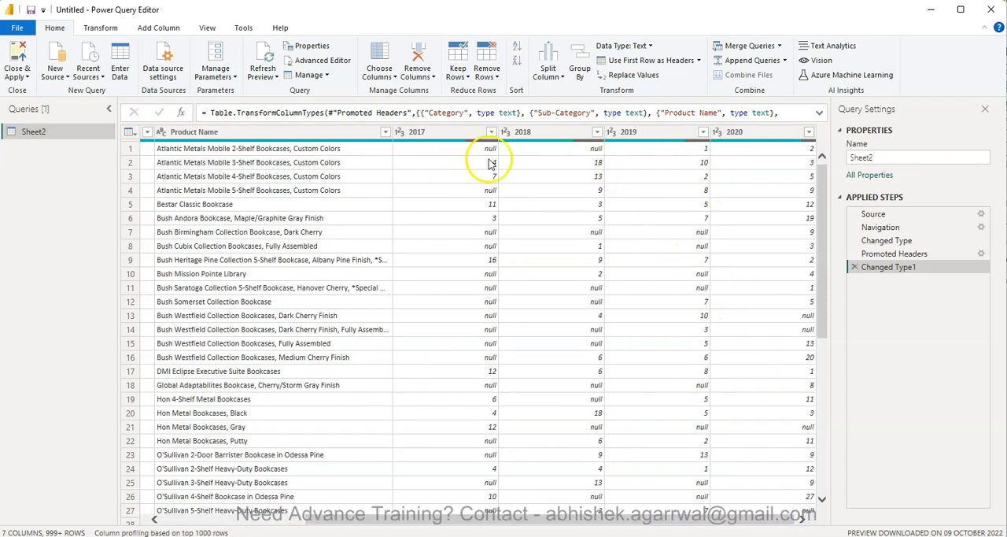
pyautogui.moveTo(529, 156)
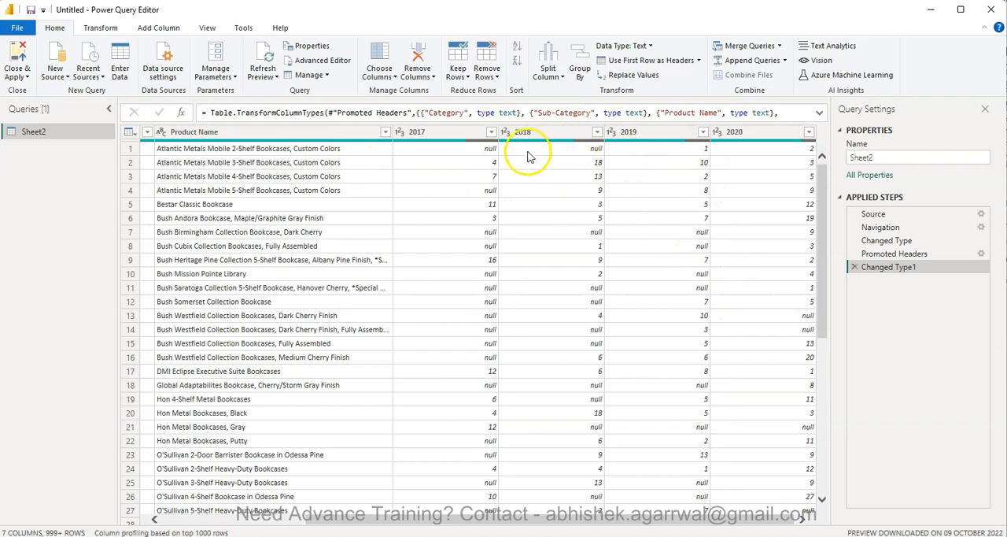
pyautogui.moveTo(713, 208)
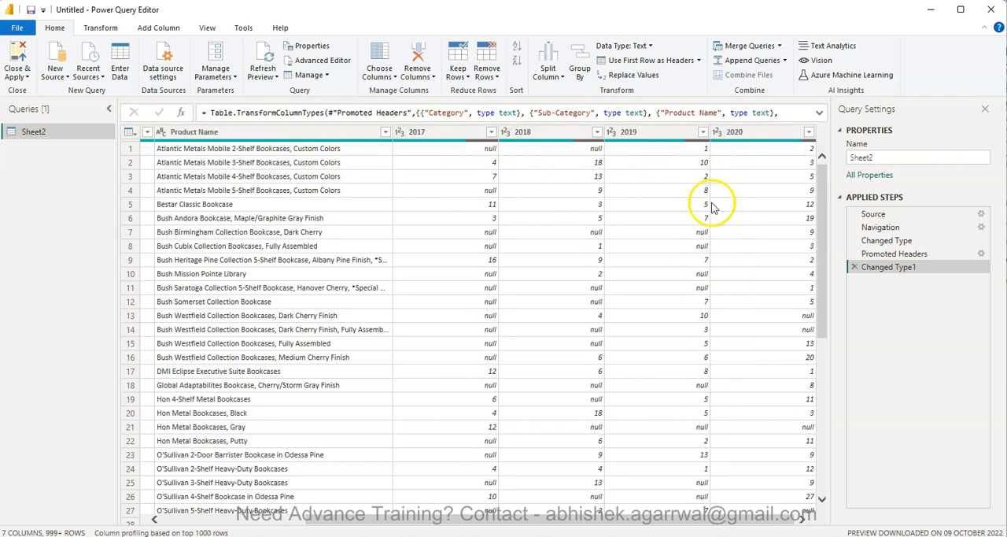
pyautogui.moveTo(714, 230)
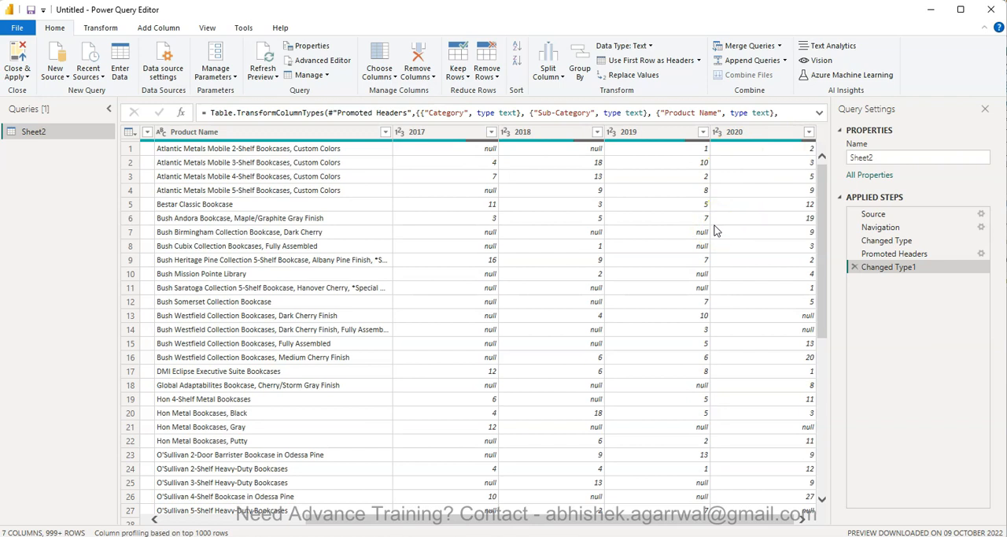
pyautogui.moveTo(496, 236)
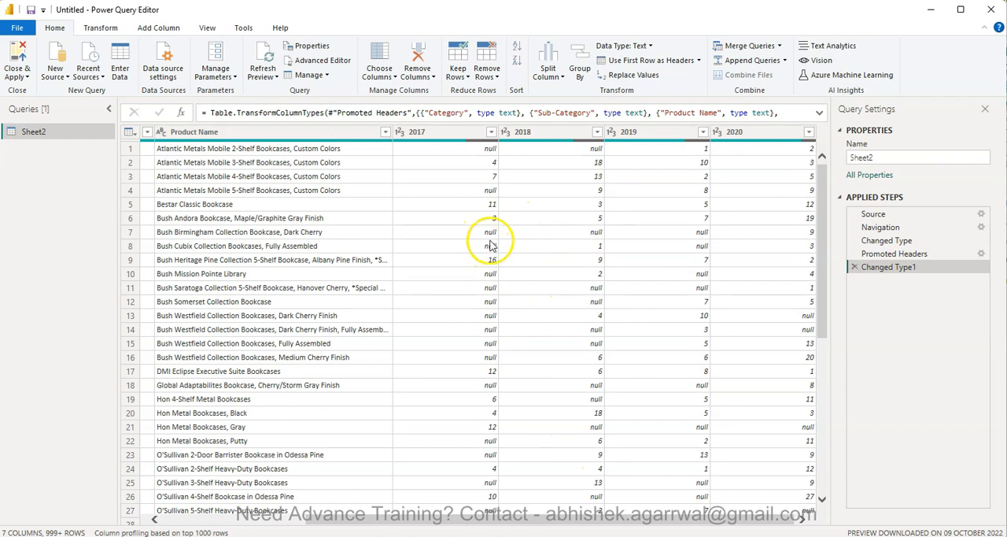
pyautogui.moveTo(495, 217)
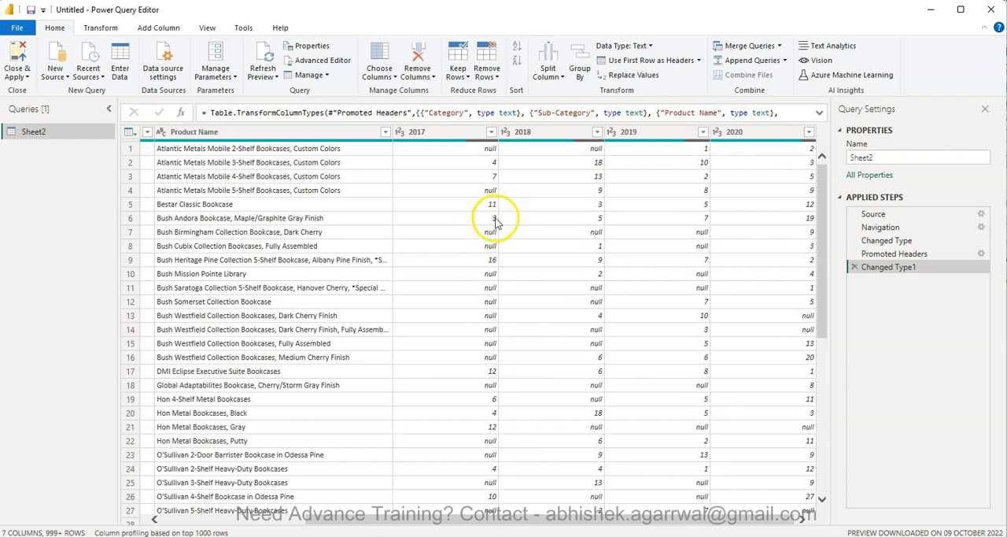
pyautogui.moveTo(437, 266)
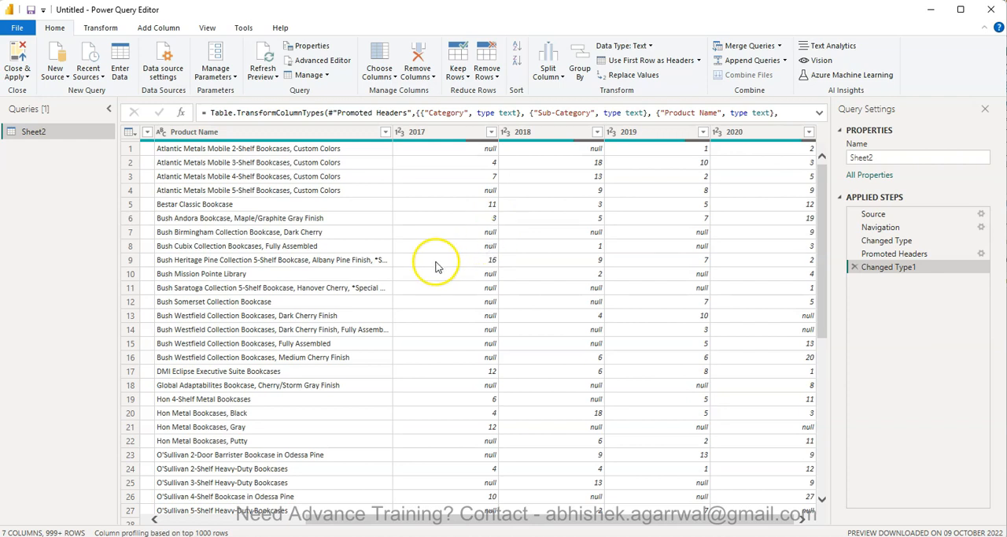
pyautogui.moveTo(492, 264)
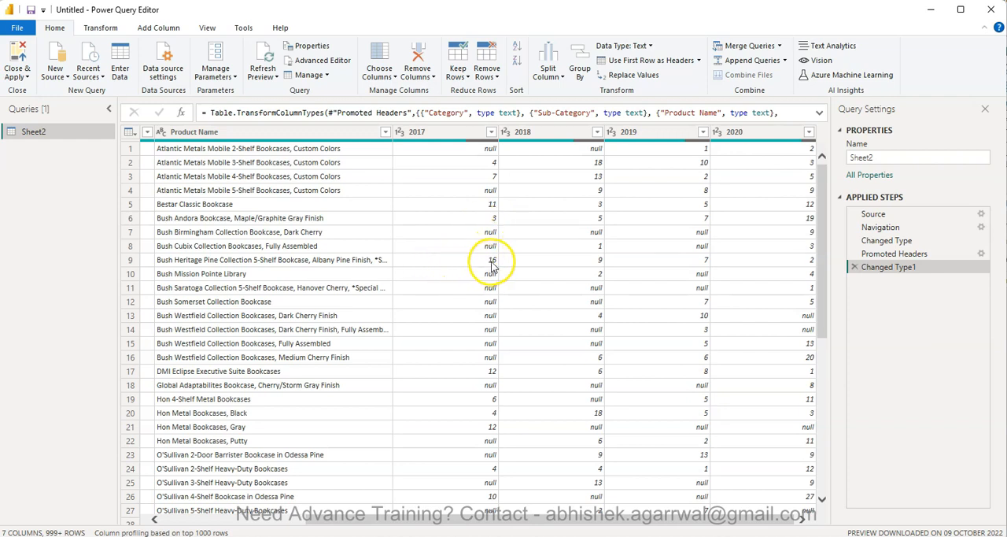
pyautogui.moveTo(488, 267)
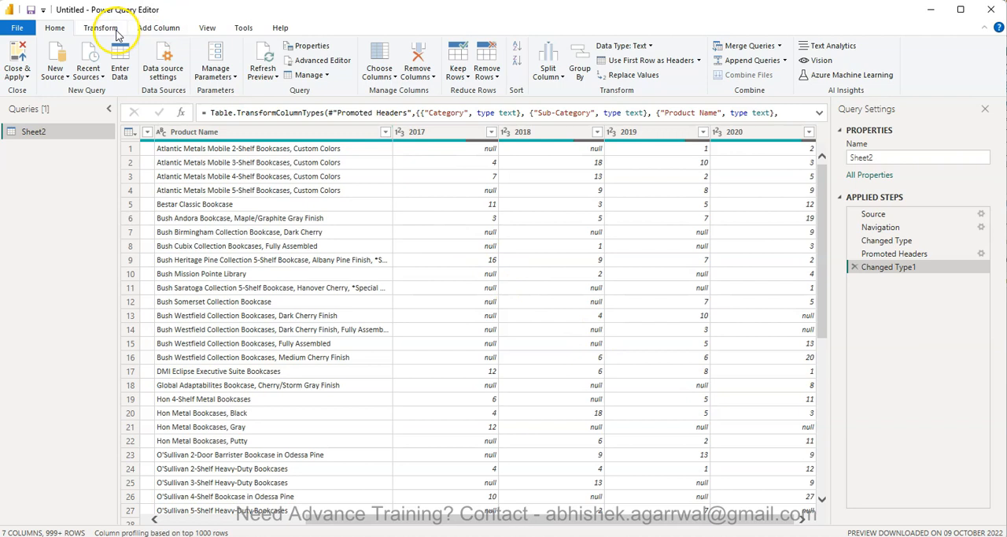
# - Fill the 2017 column's null cells down from the row above via Transform > Fill
pyautogui.click(101, 29)
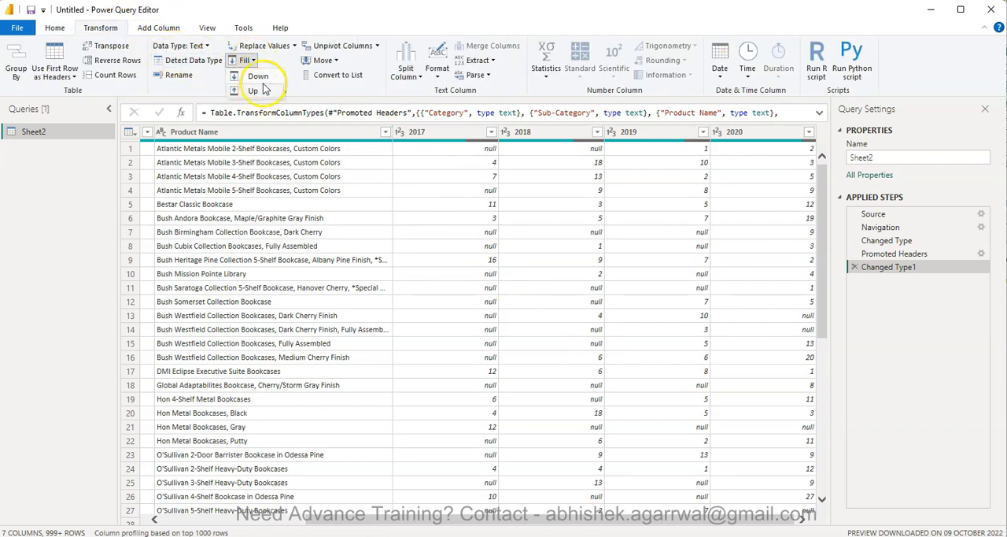
pyautogui.moveTo(258, 75)
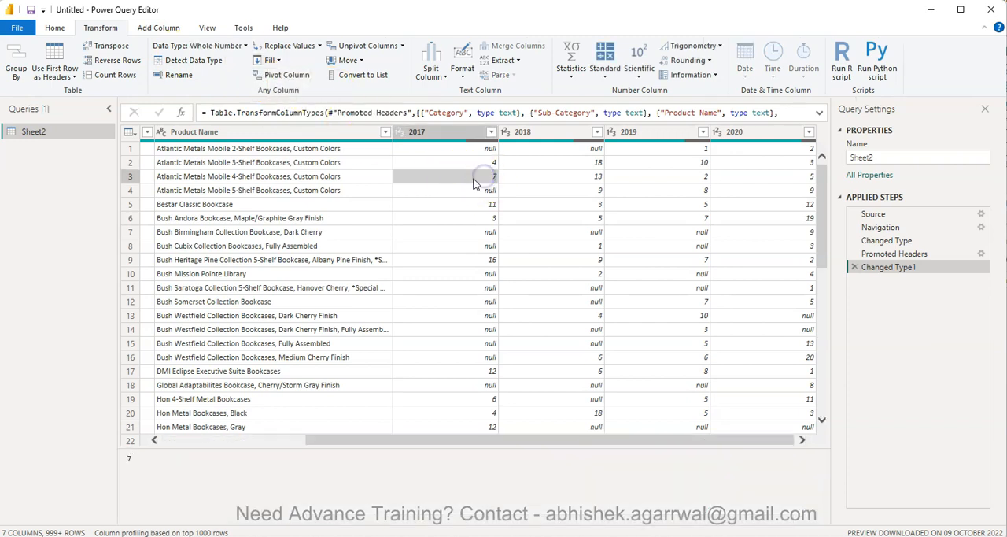
pyautogui.click(472, 189)
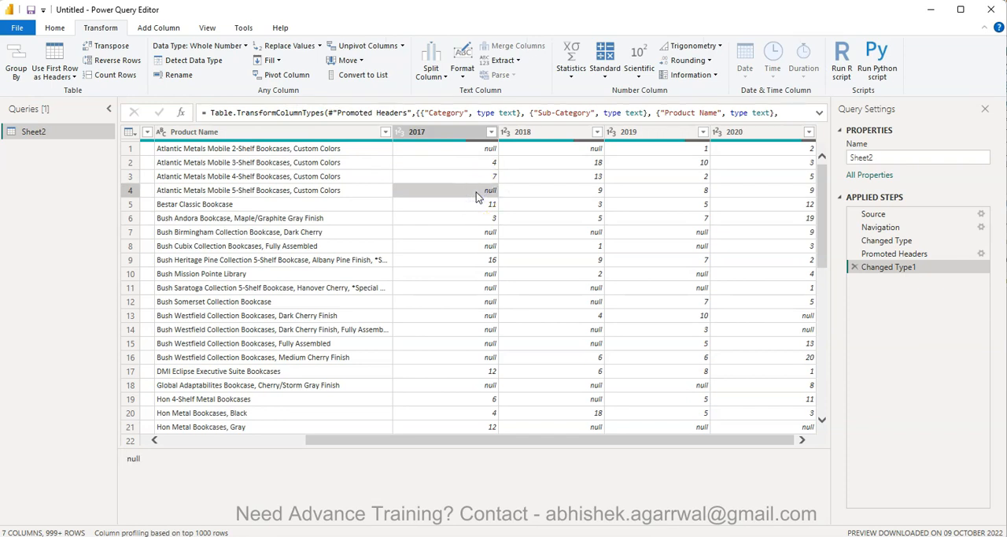
pyautogui.click(271, 60)
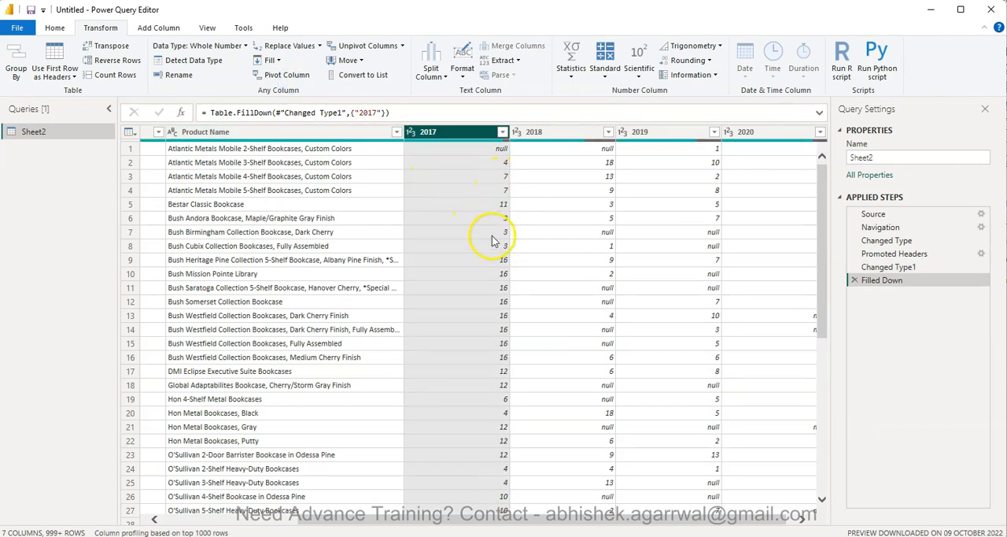
pyautogui.moveTo(520, 227)
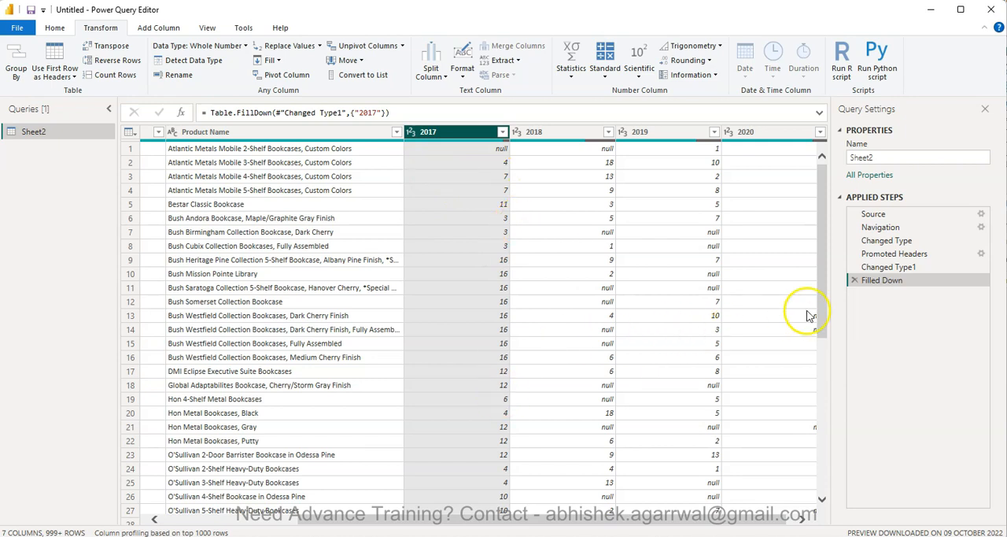
# - Delete the Filled Down step and fill the 2017 column up from the rows below
pyautogui.click(855, 281)
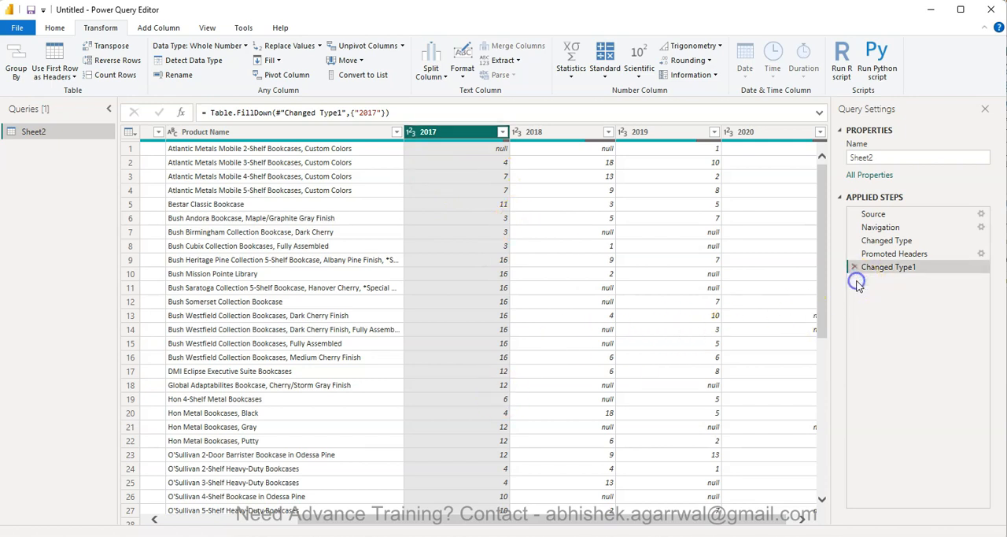
pyautogui.click(888, 267)
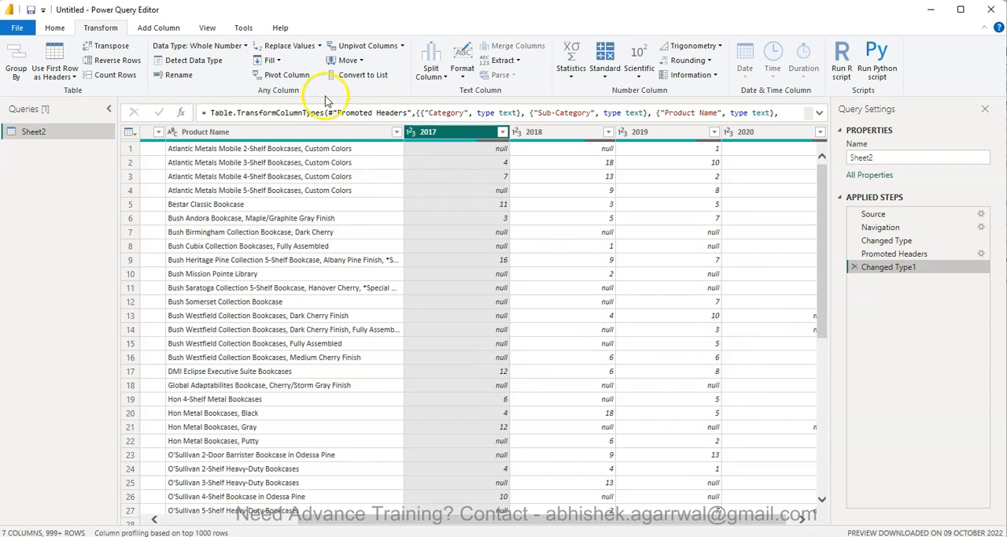
pyautogui.click(271, 60)
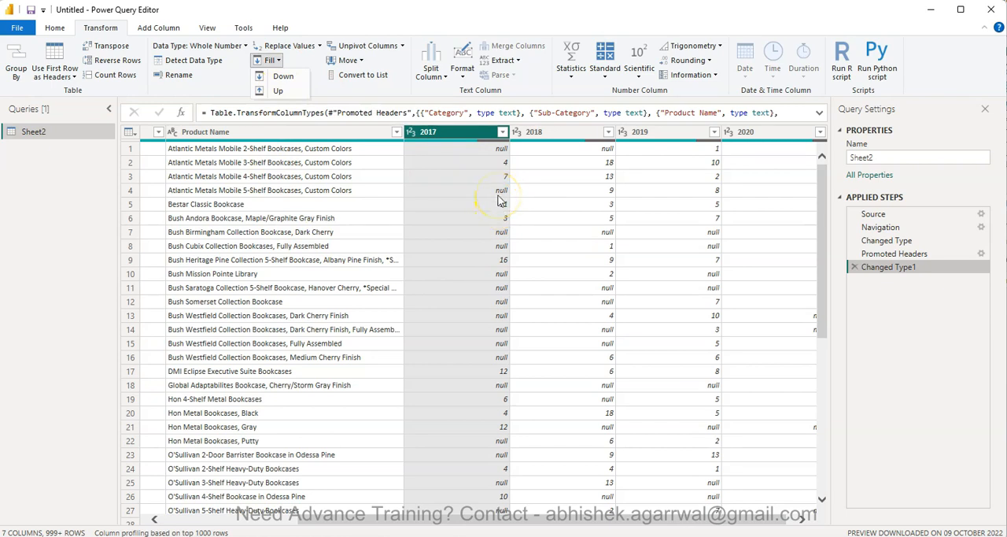
pyautogui.click(277, 90)
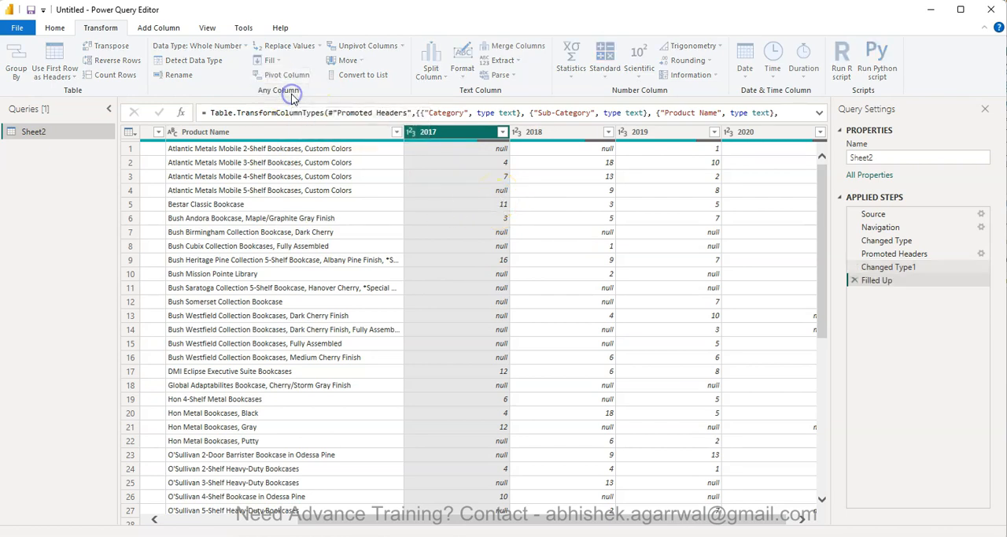
# - Review the upward-filled 2017 values, then delete the Filled Up step to restore the nulls
pyautogui.click(271, 60)
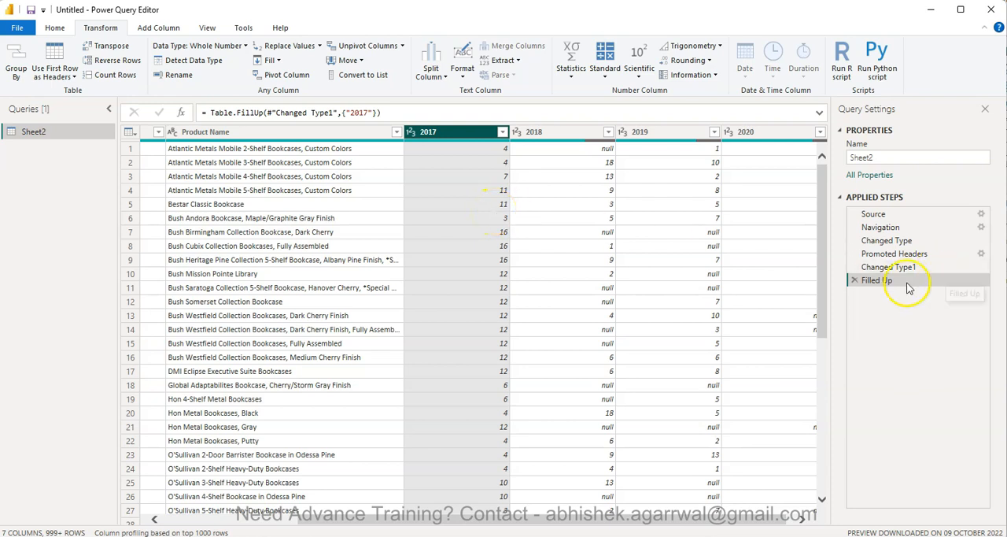
pyautogui.click(853, 280)
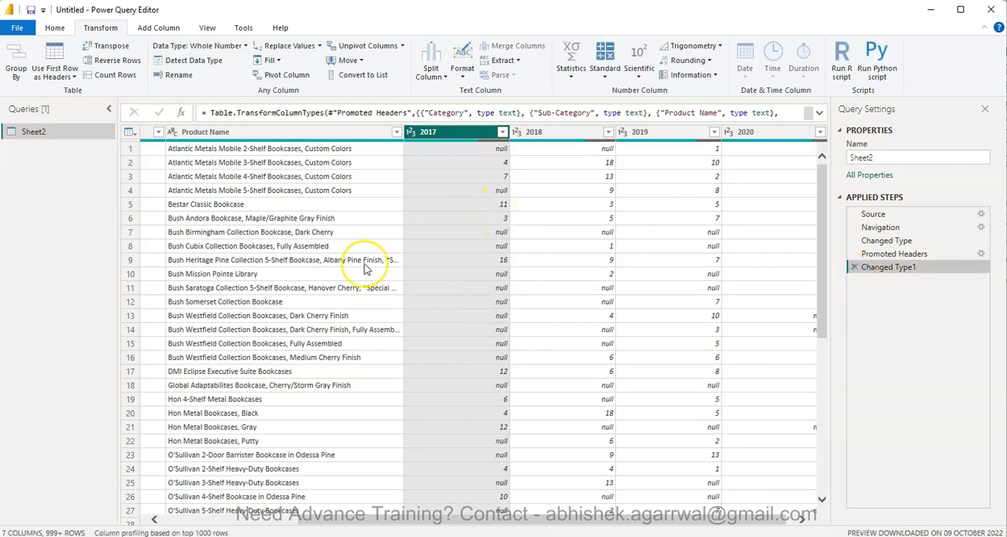
pyautogui.moveTo(365, 264)
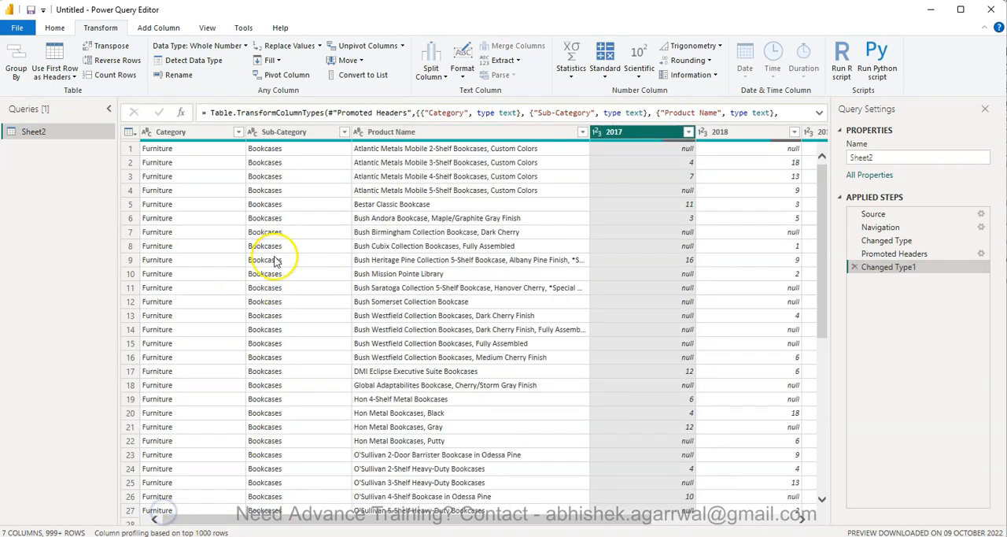
pyautogui.moveTo(223, 236)
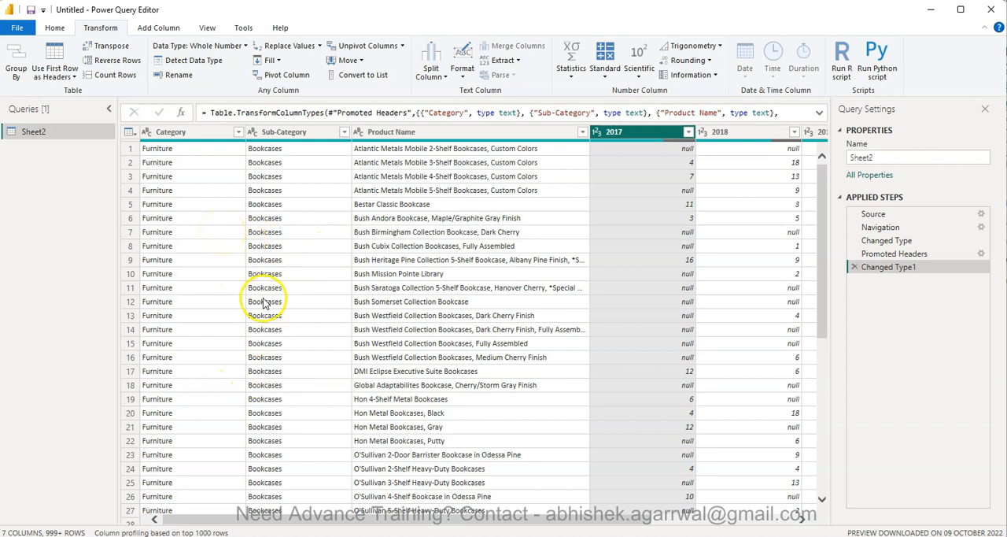
pyautogui.moveTo(351, 331)
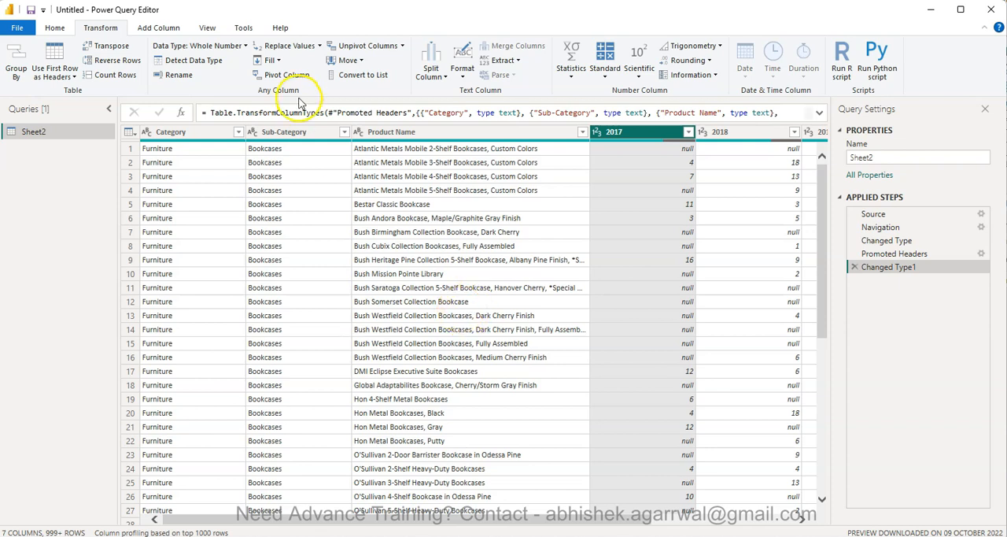
pyautogui.moveTo(270, 60)
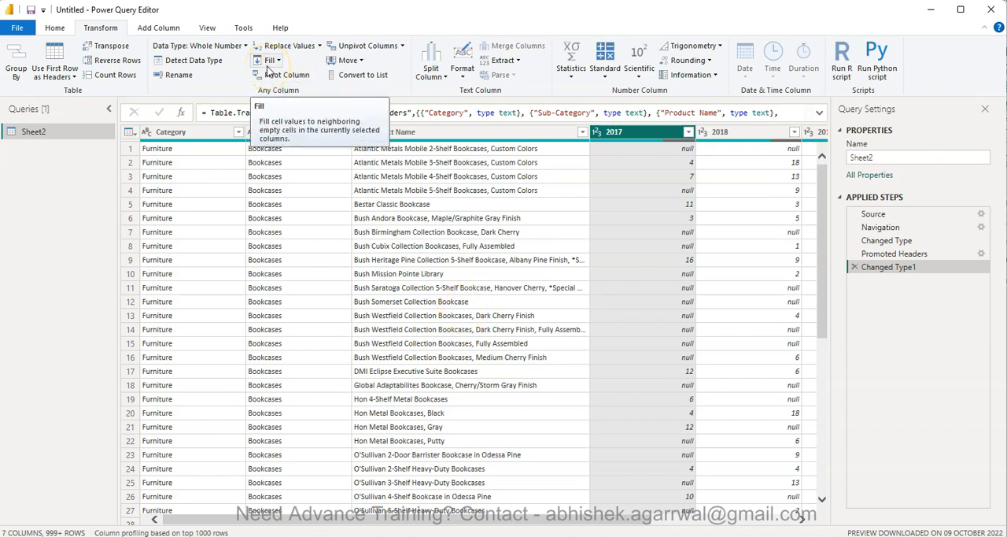